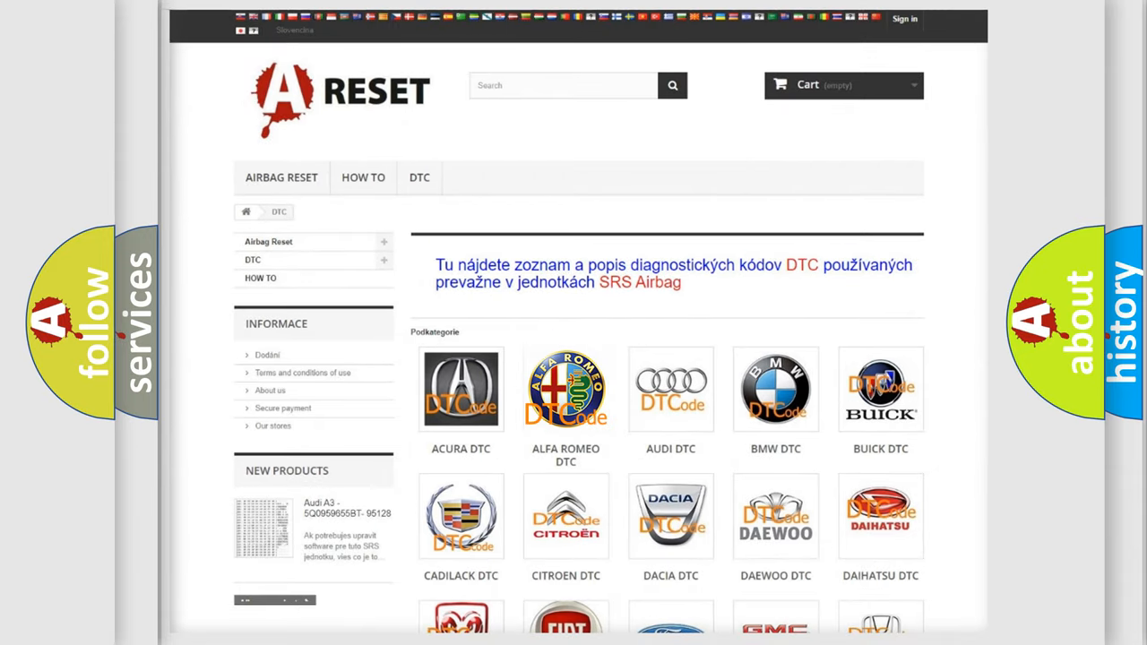
# Browse the Alfa Romeo DTC list from B-codes through P-codes, then return to the top.
pyautogui.click(566, 389)
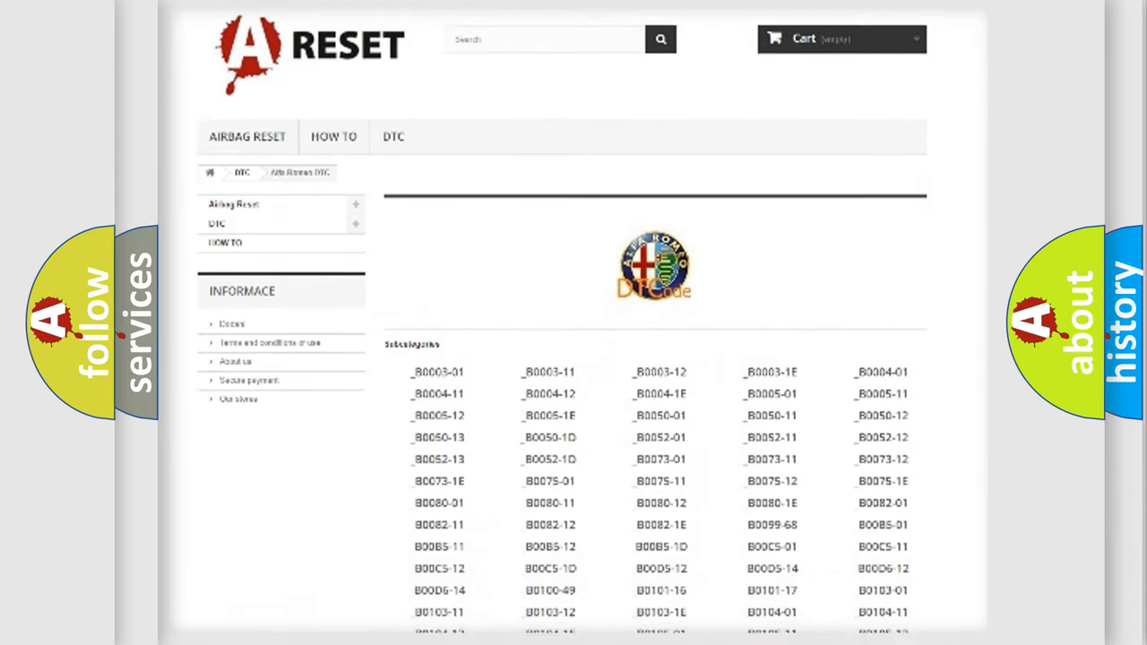
pyautogui.scroll(-3)
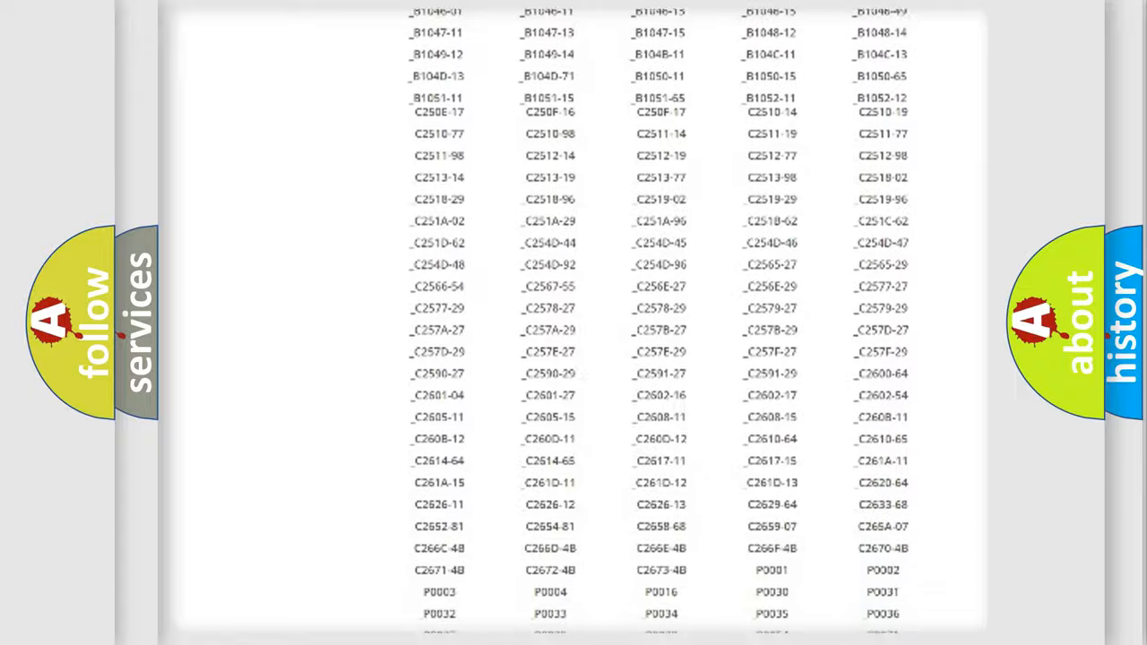
pyautogui.scroll(3)
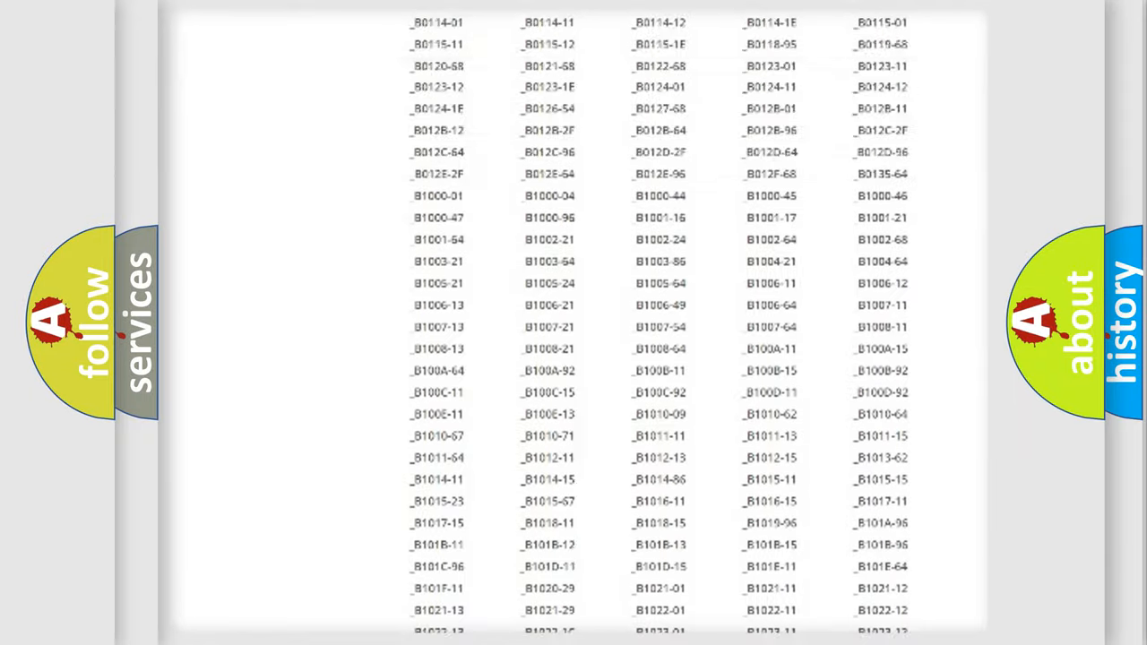
pyautogui.scroll(3)
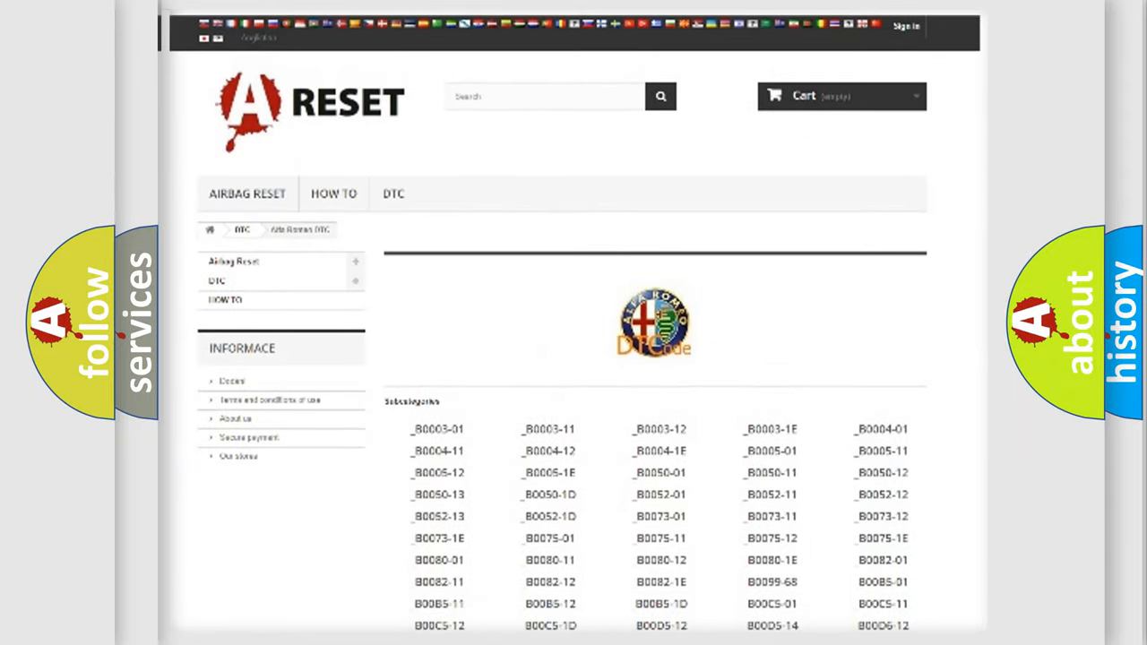